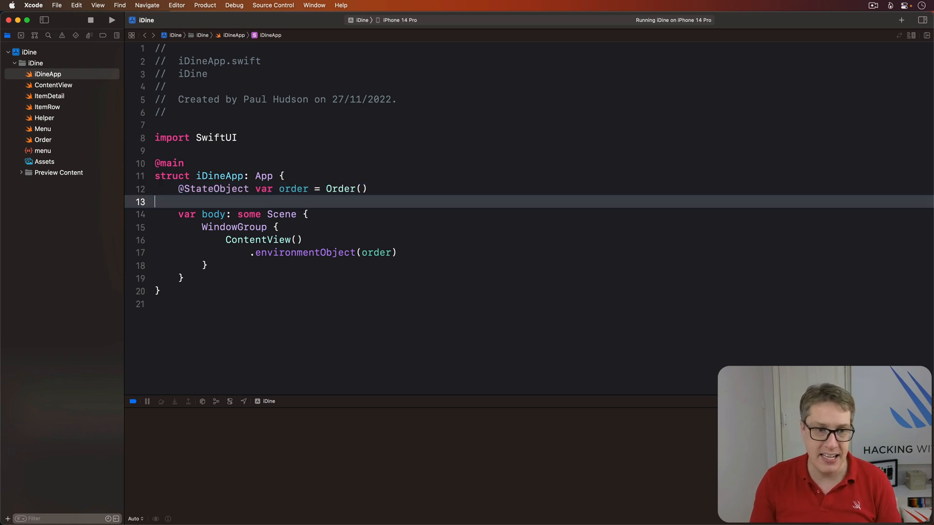
- Highlight the .environmentObject(order) injection in iDineApp and switch to ItemDetail
double_click(305, 252)
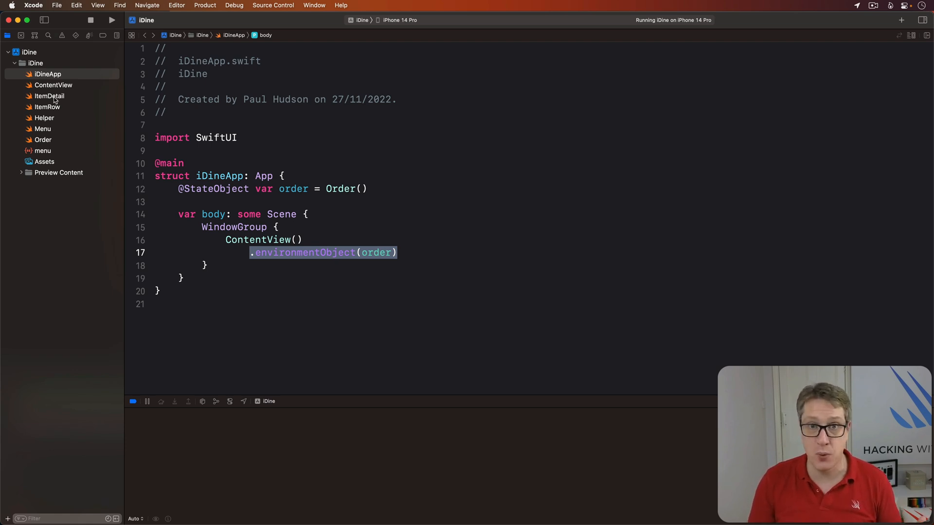
click(49, 97)
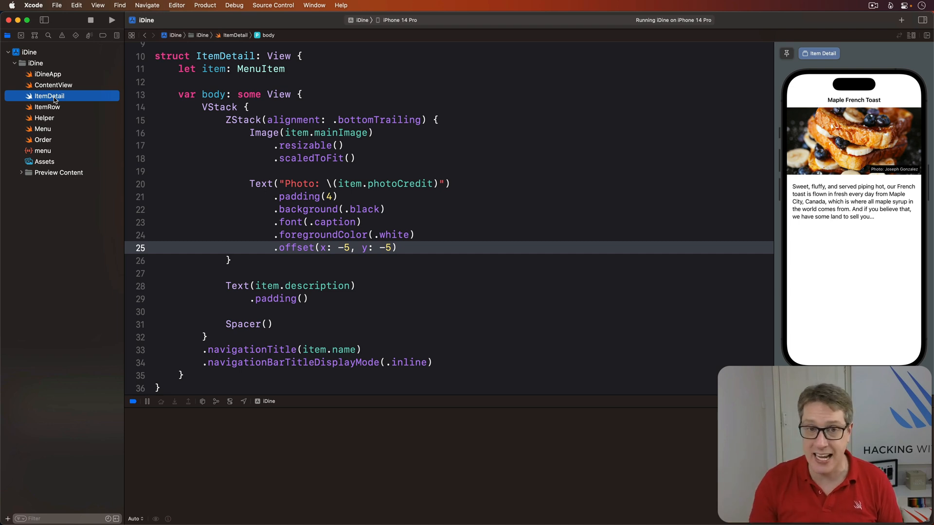
scroll(up, 3)
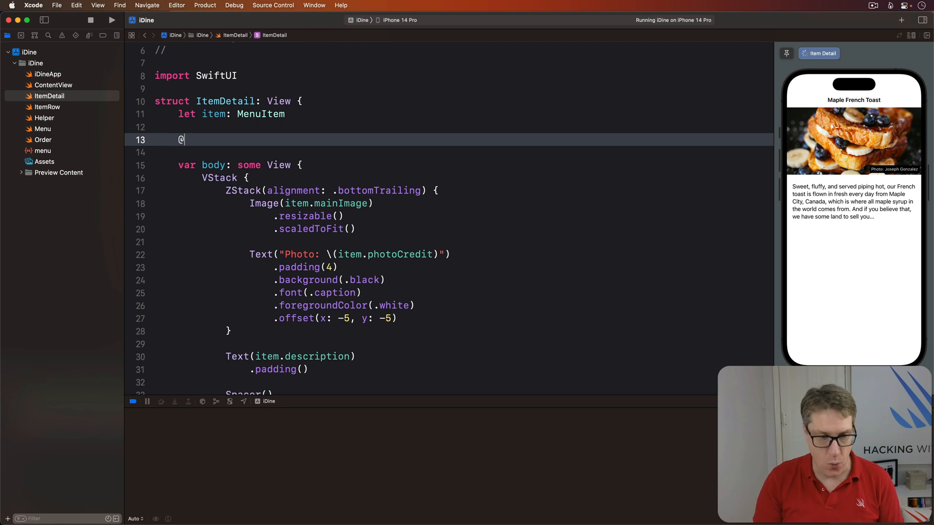
text(EnvironmentObject v)
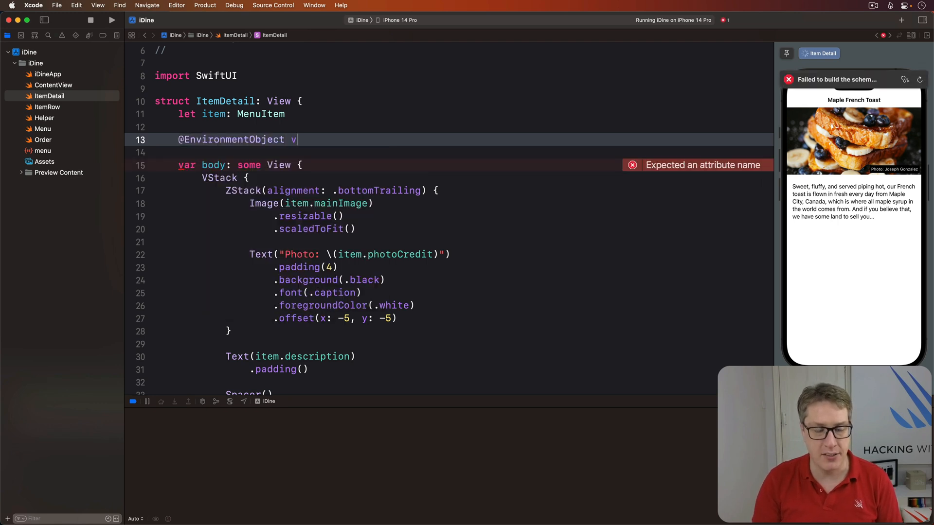
text(ar order: Order)
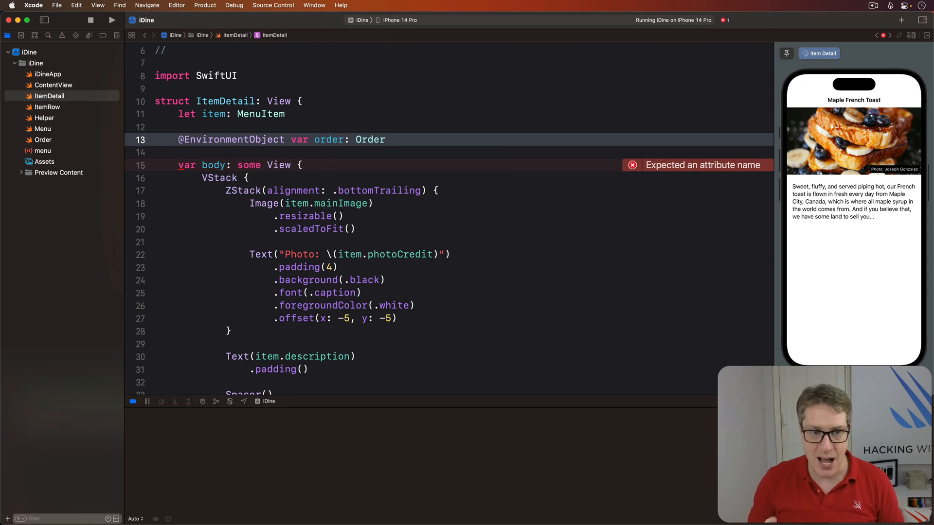
double_click(370, 139)
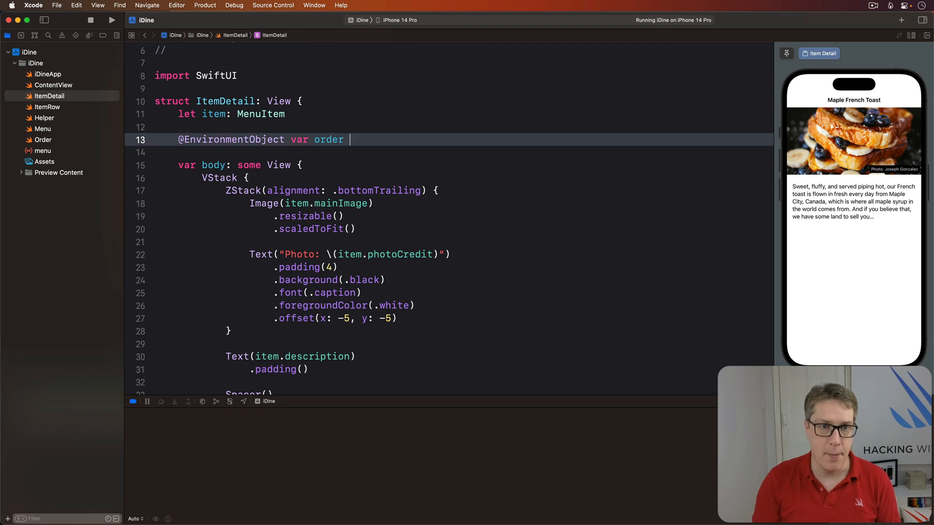
text(= Order())
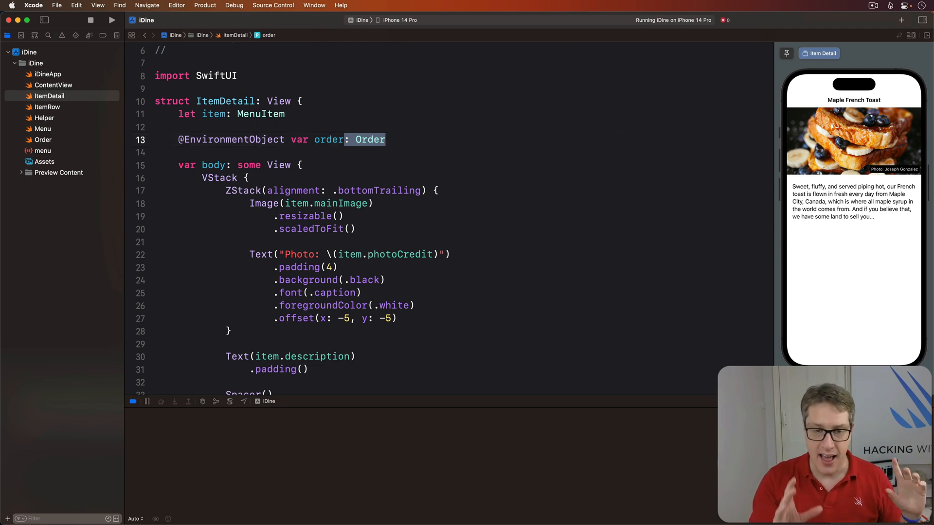
double_click(231, 139)
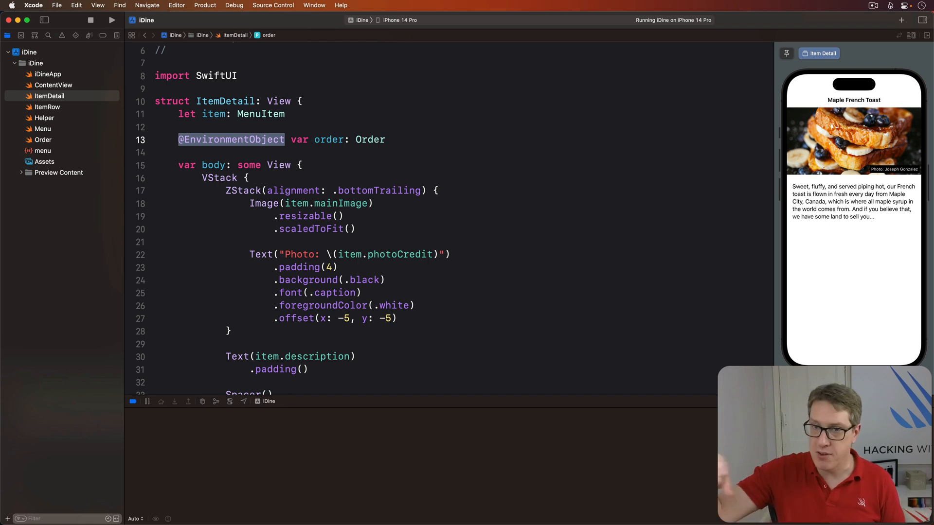
double_click(369, 139)
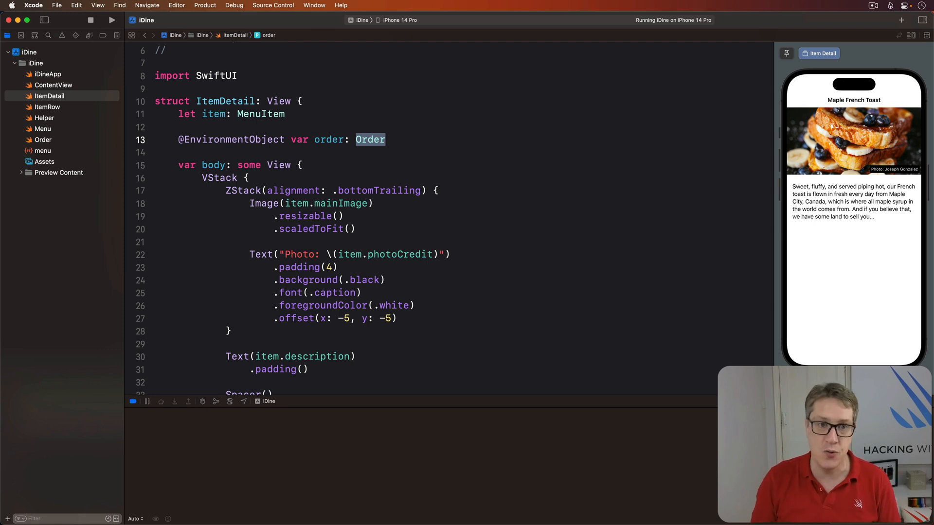
double_click(328, 139)
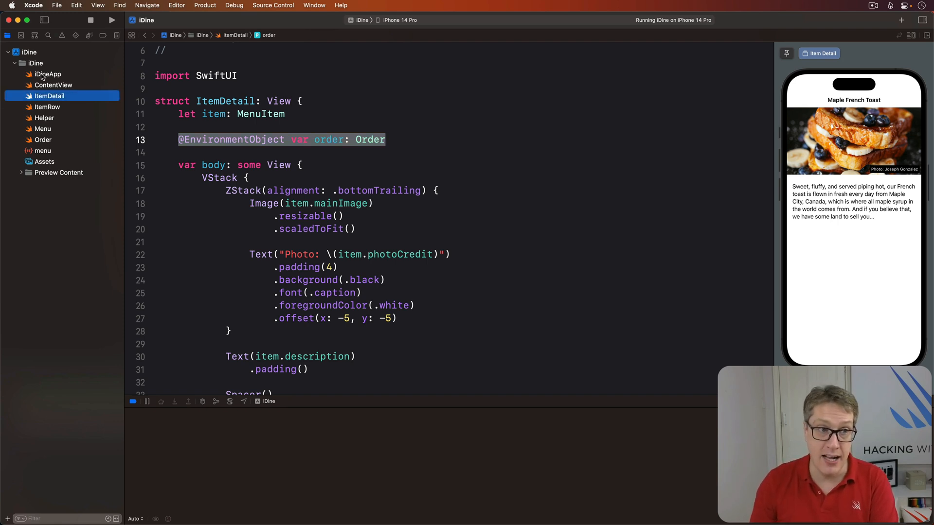
click(46, 74)
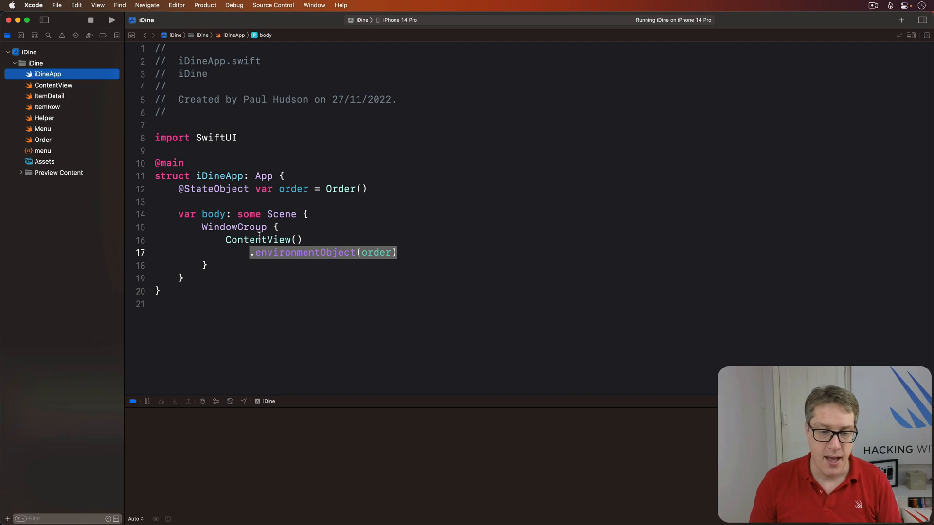
click(50, 97)
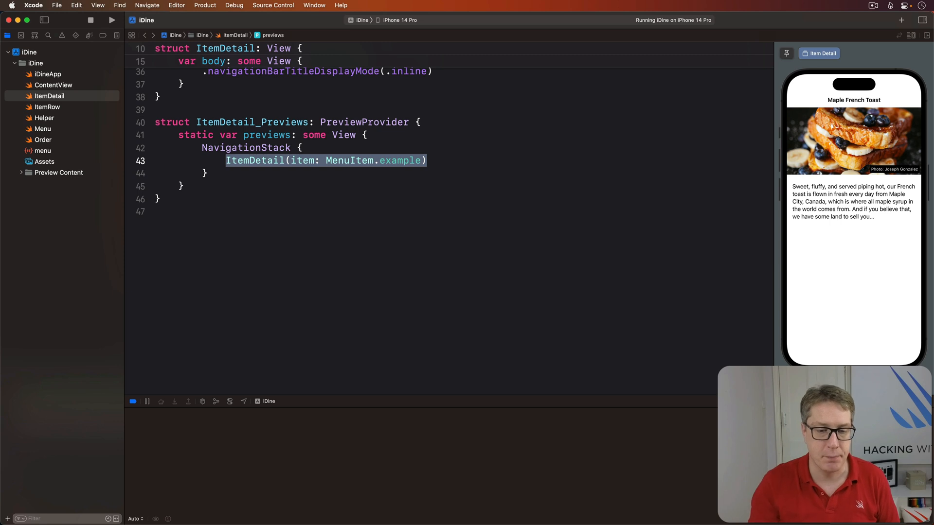
- Add .environmentObject(Order()) beneath ItemDetail(item: MenuItem.example) in the preview
click(427, 161)
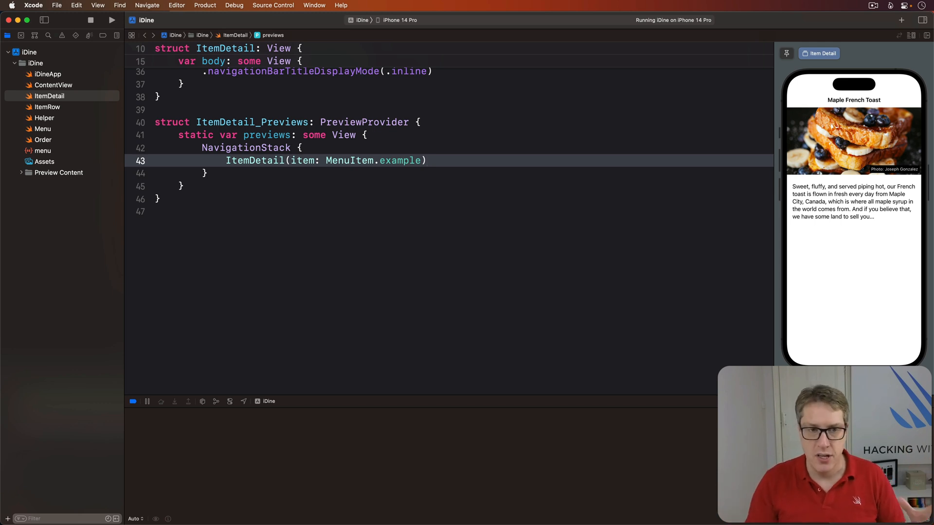
click(426, 161)
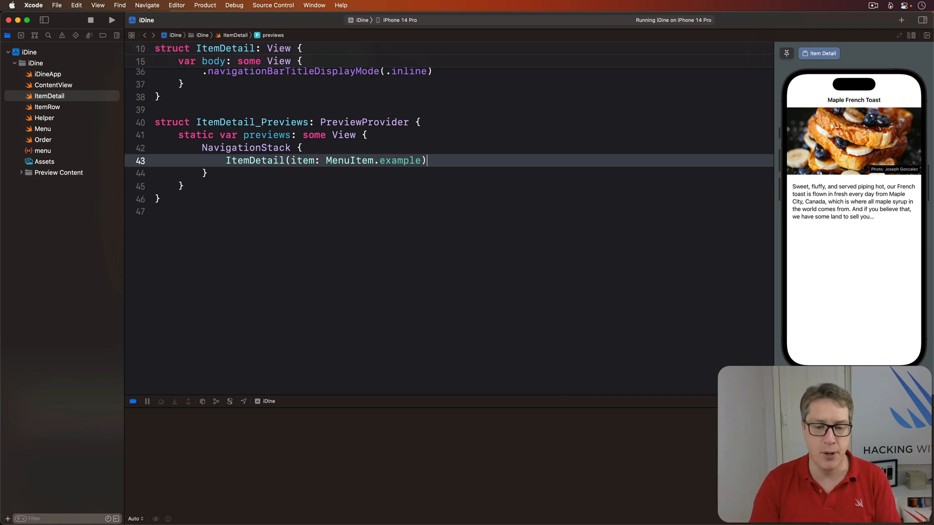
key(Return)
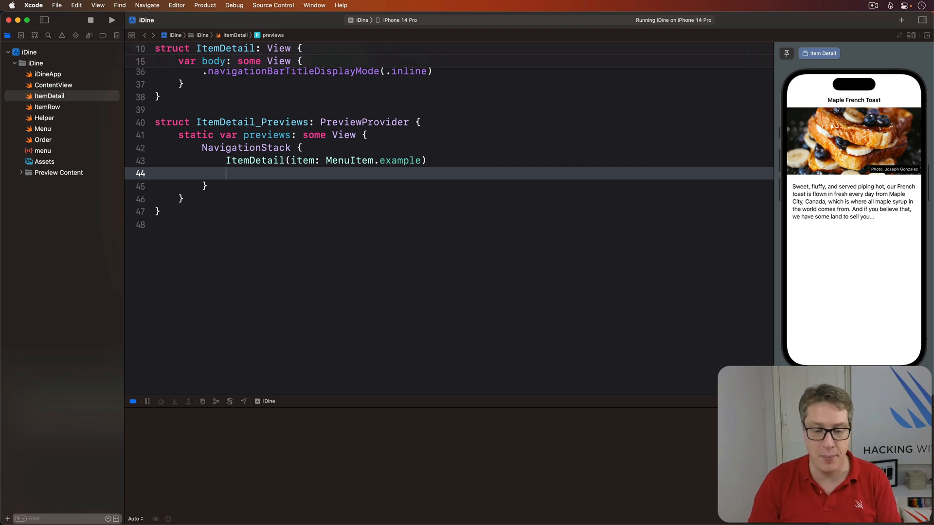
text(.environmentObject(Order()
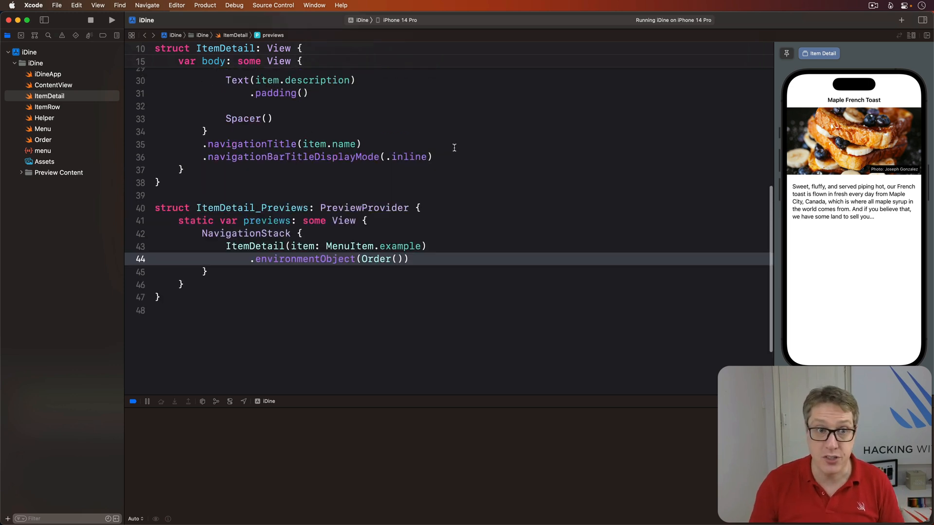
scroll(up, 3)
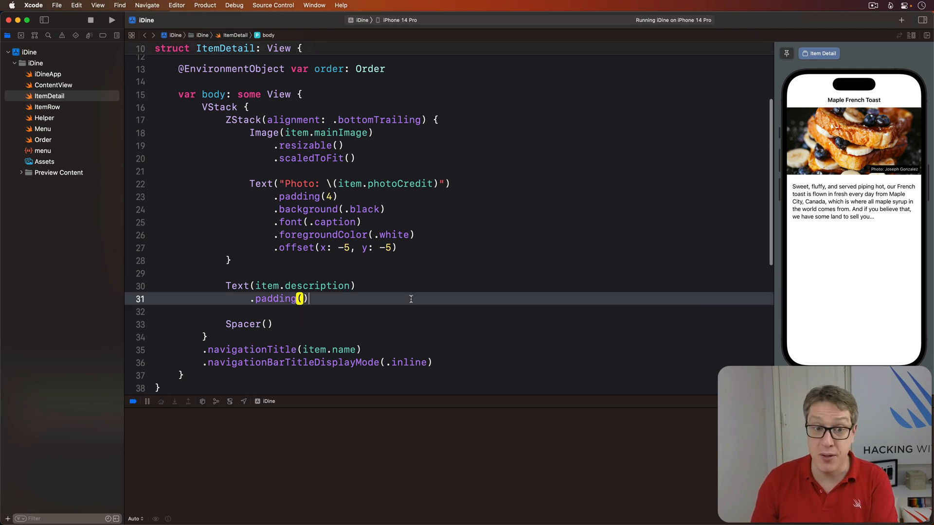
- Insert a blank line after .padding() in ItemDetail, then review Order's add(item:) method
key(return)
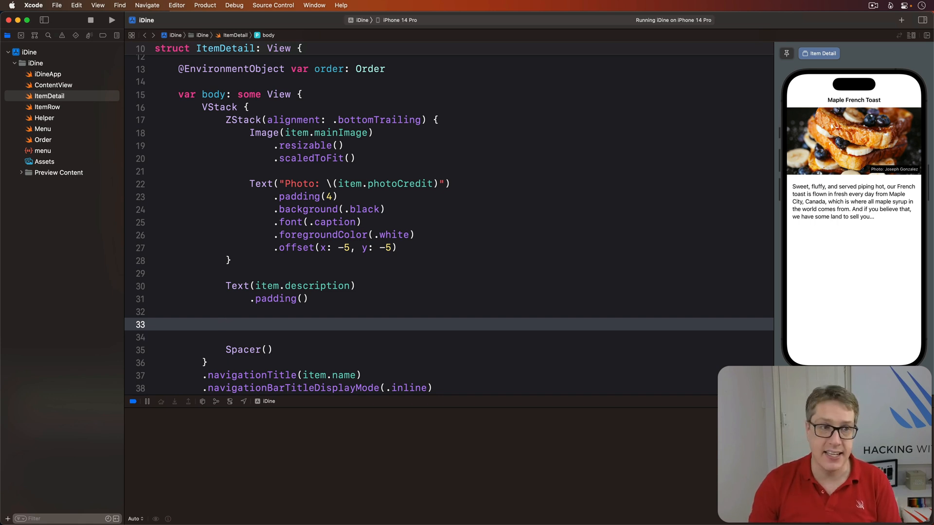
click(43, 139)
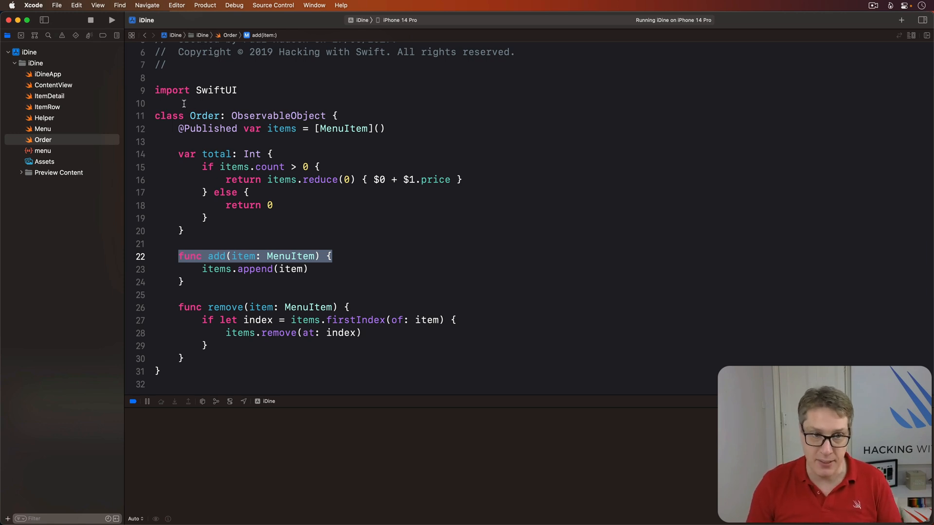
- Add an Order This button calling order.add(item:) and style it .buttonStyle(.bordered)
click(50, 96)
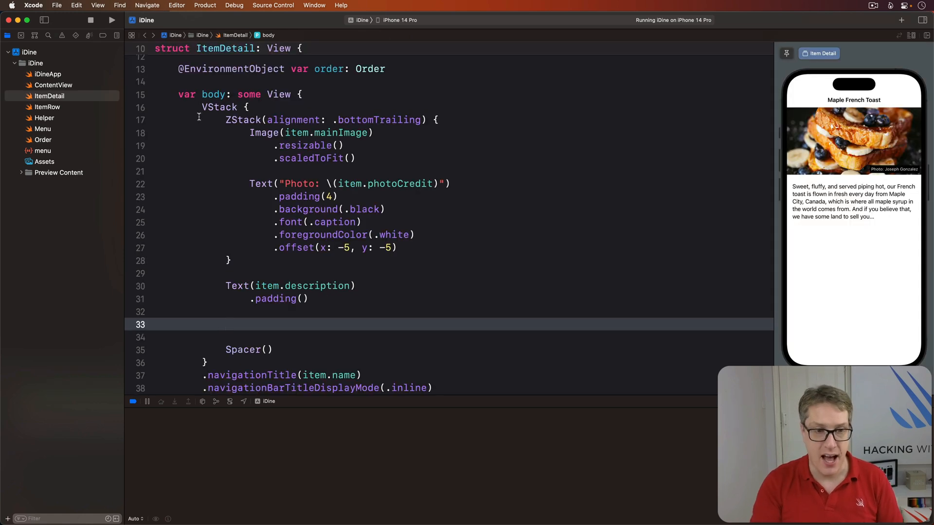
text(Button("Order This") {)
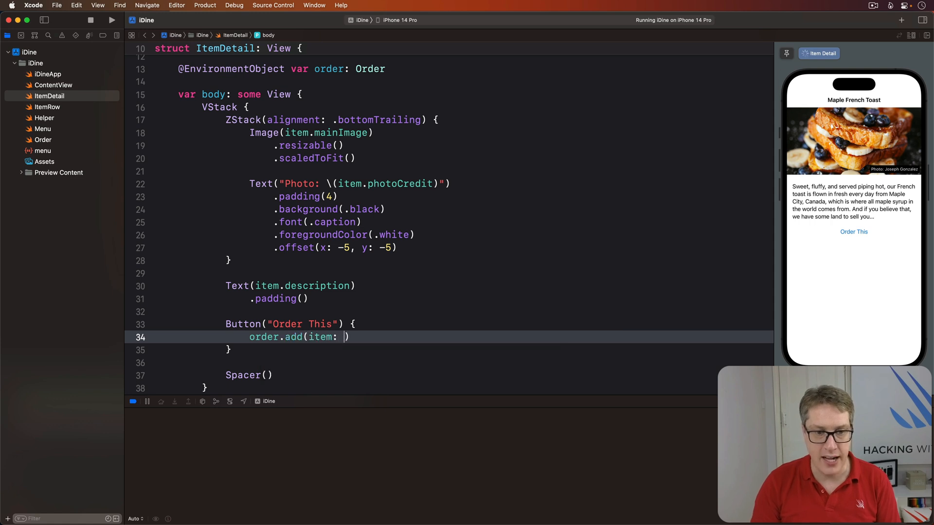
text(item)
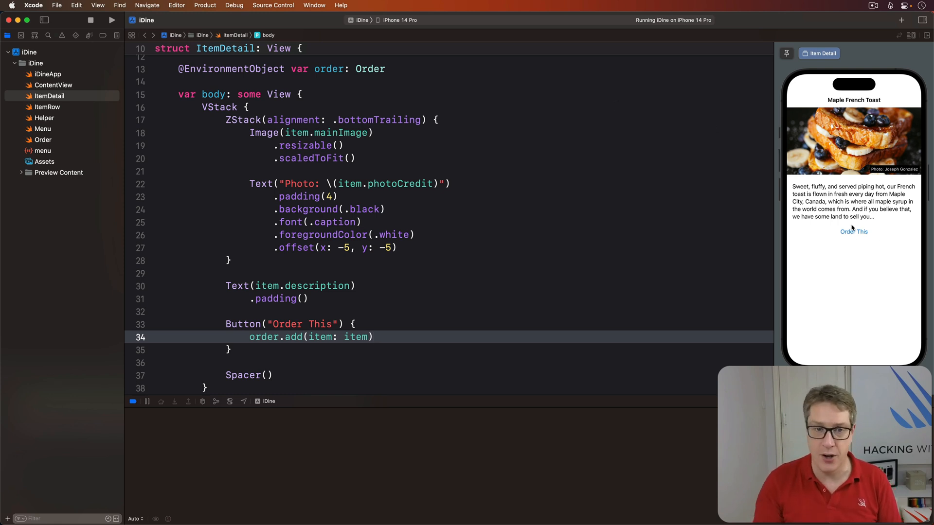
click(231, 349)
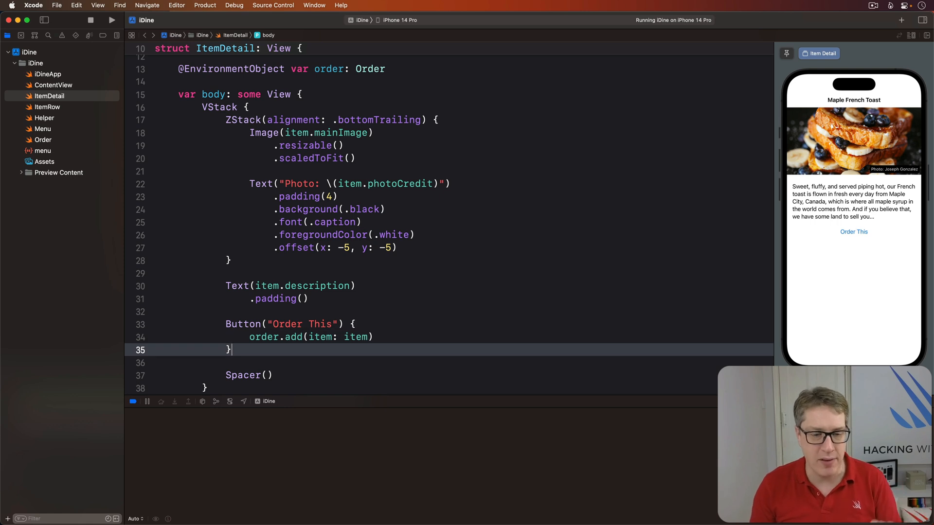
text(.buttonStyle()
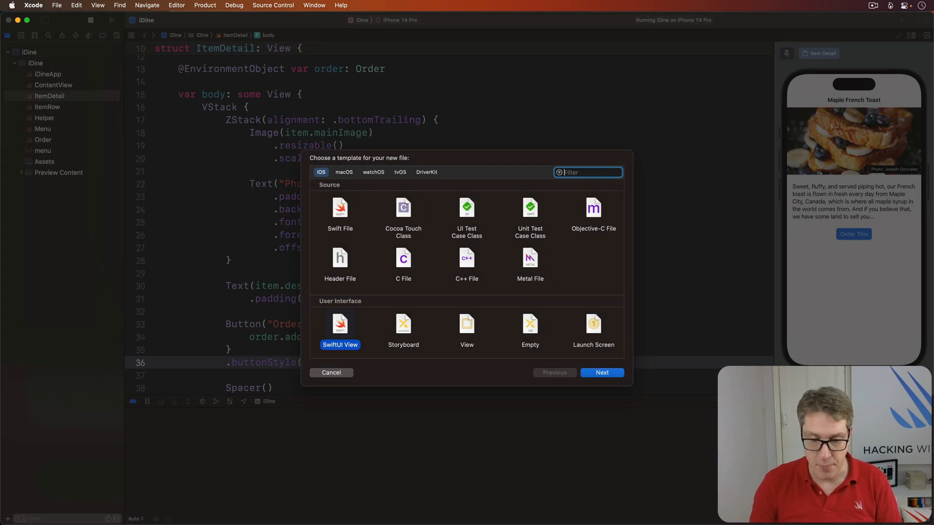
- Create the OrderView file from the SwiftUI View template
click(601, 373)
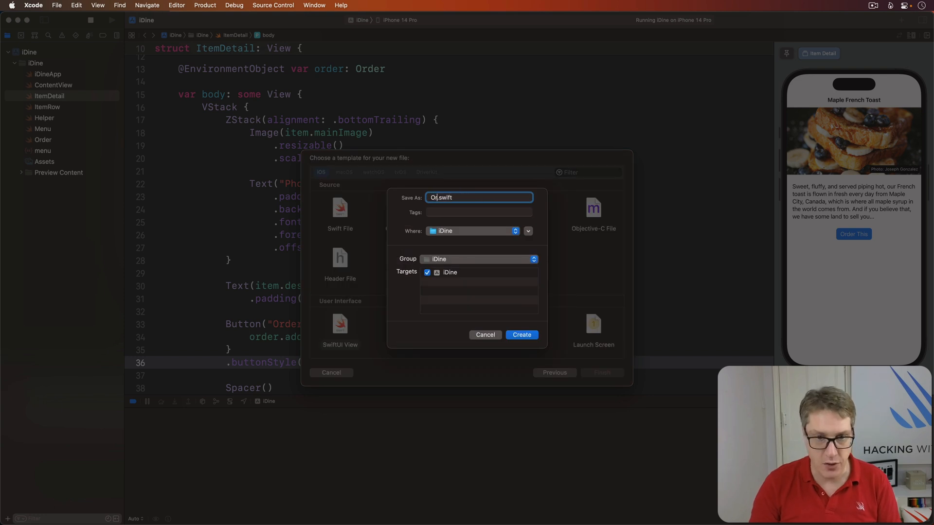
click(521, 335)
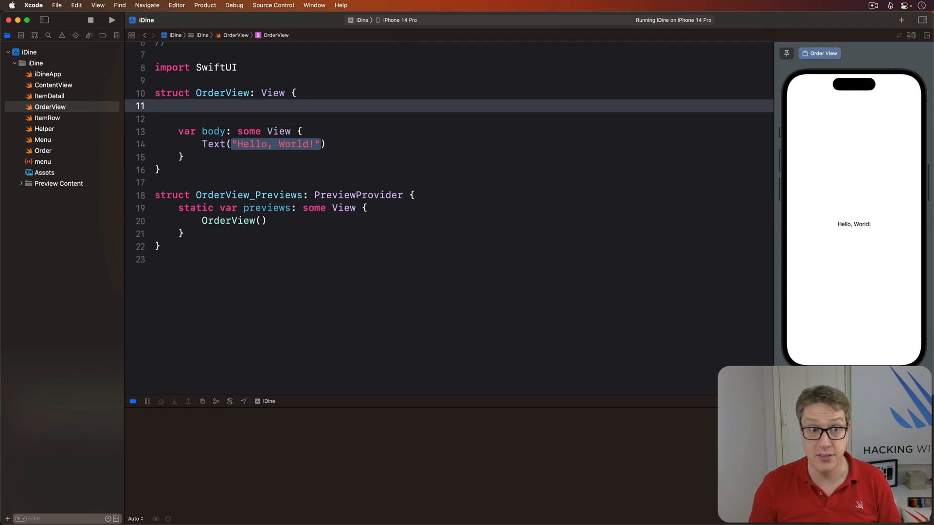
text(@)
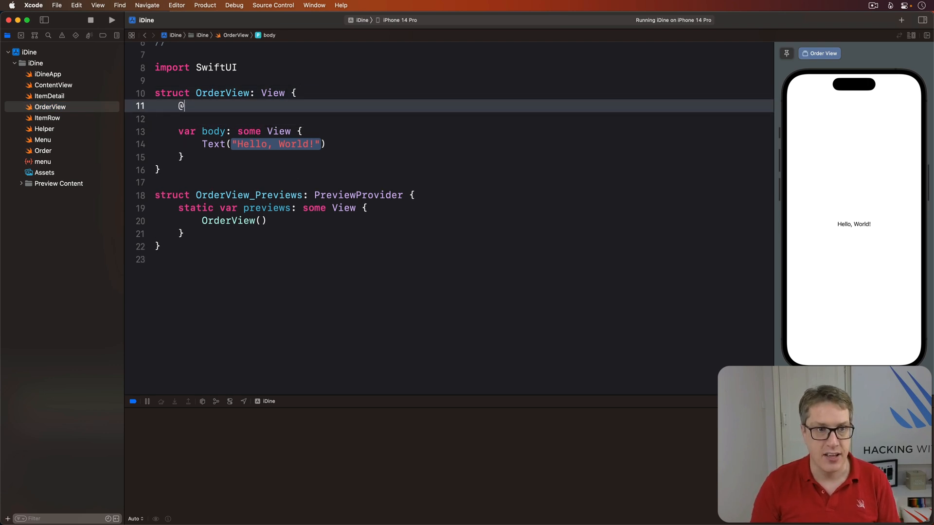
text(EnvironmentObject var orde)
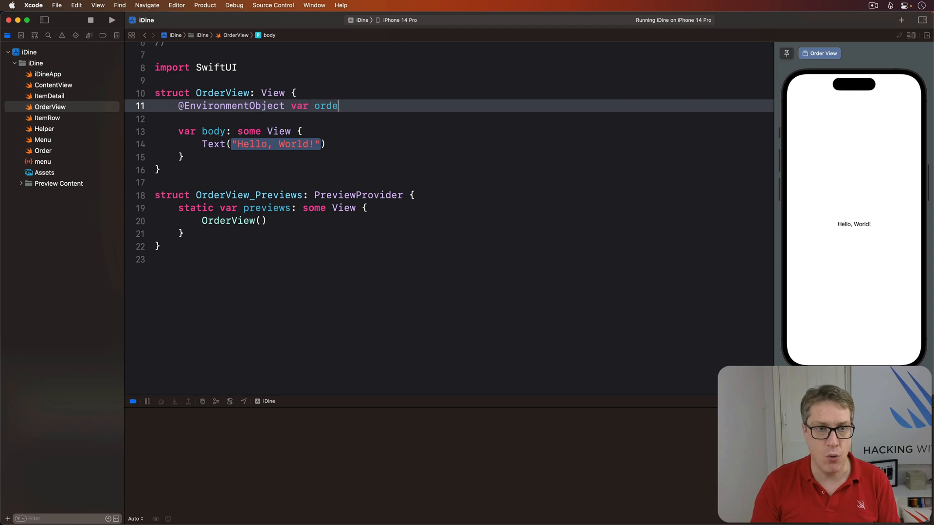
text(r: Order)
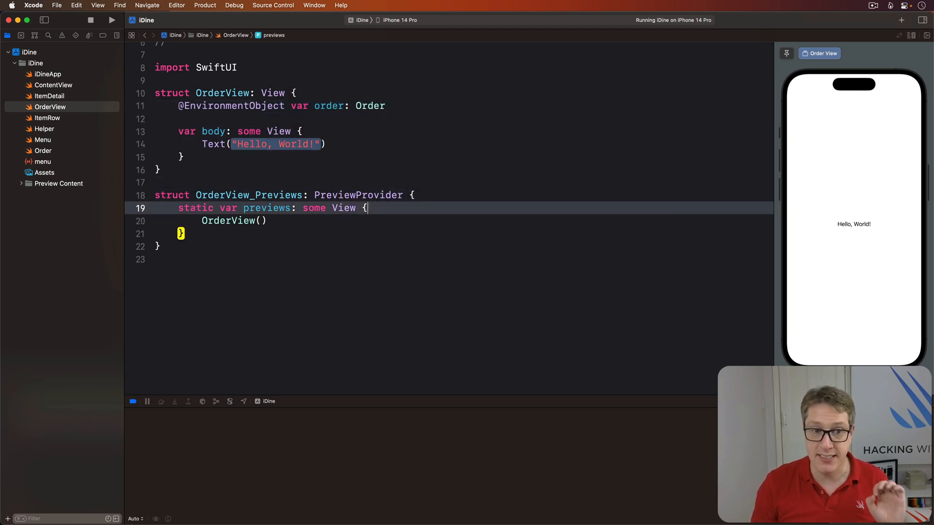
key(Return)
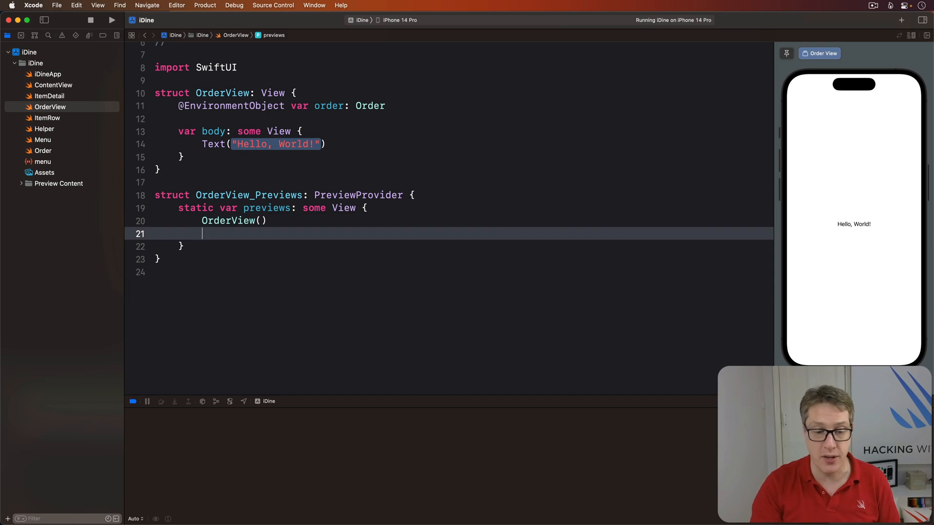
text(.environmentObject(Order()
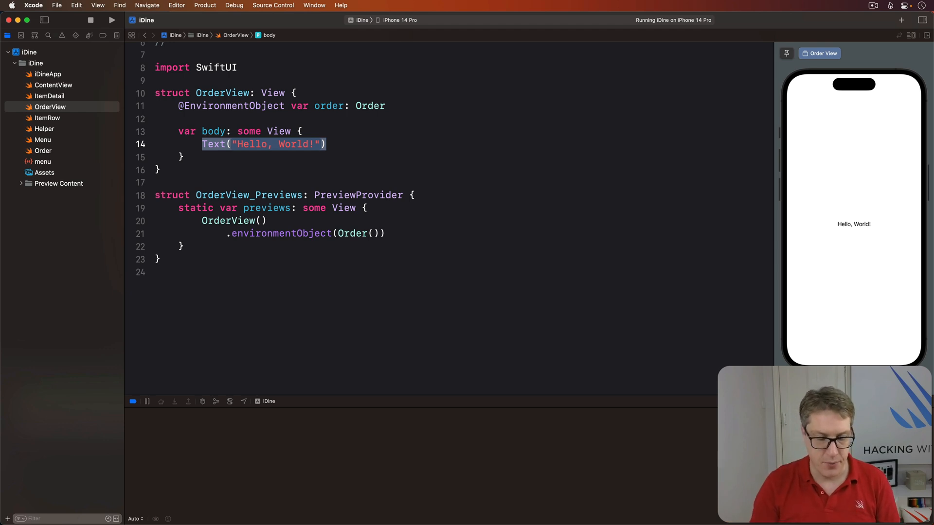
- Wrap the body in NavigationStack { List { Section { ForEach(order.items) } } }
text(NavigationStack {)
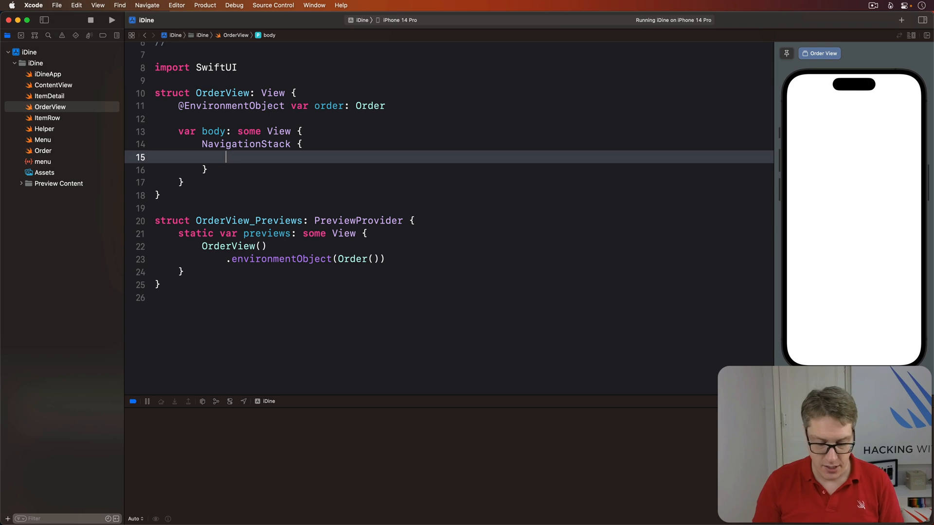
text(List {)
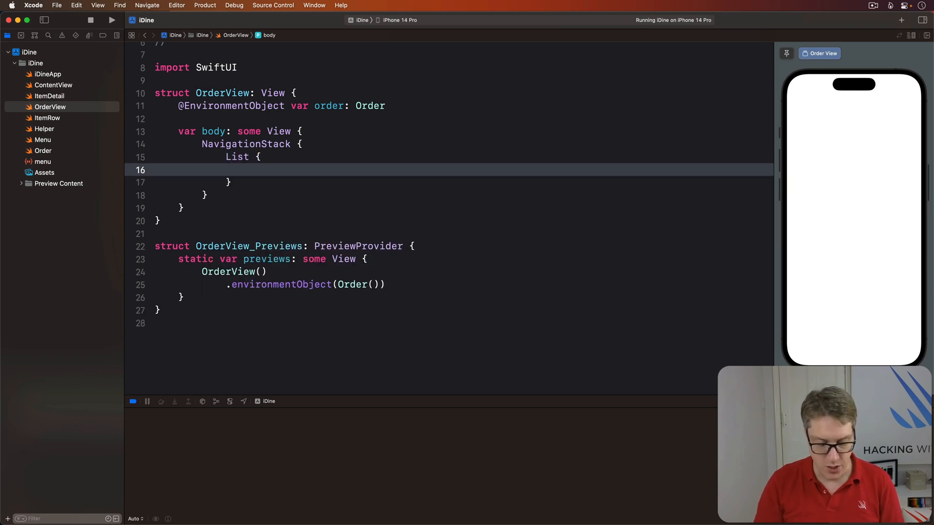
text(Section {)
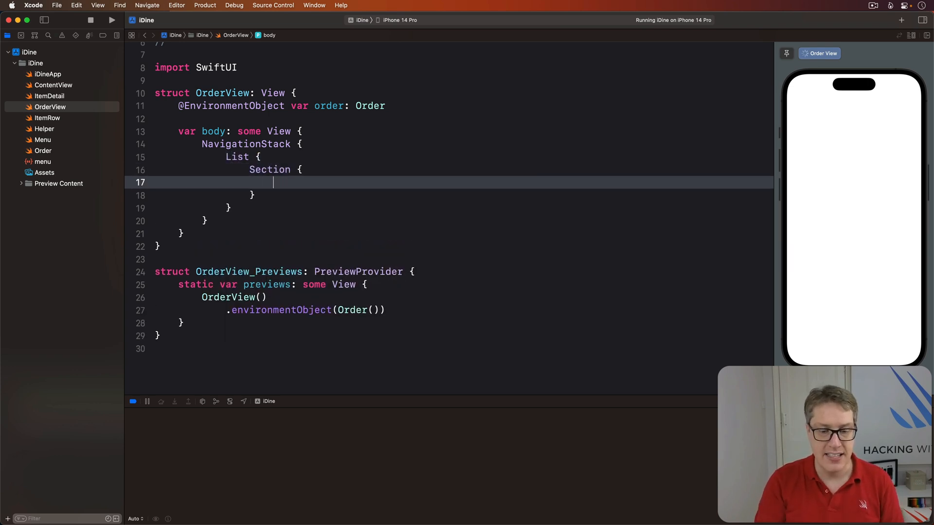
text(ForEac)
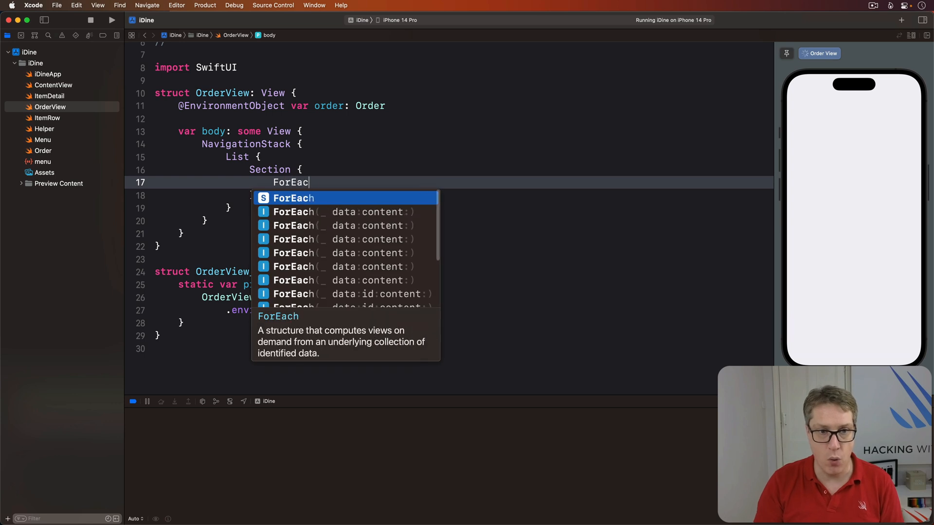
text((order.items) { item in)
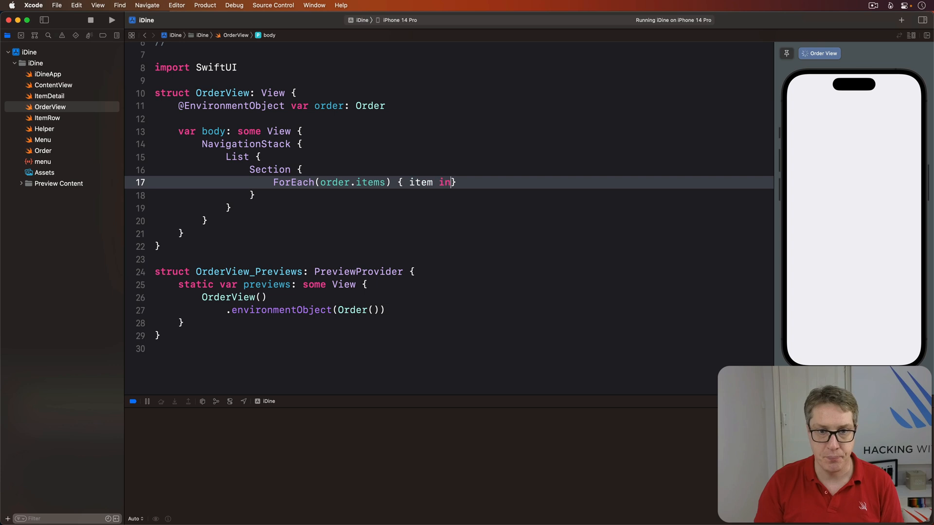
- Show each item as an HStack of its name, a Spacer and "$\(item.price)"
text(HStack {)
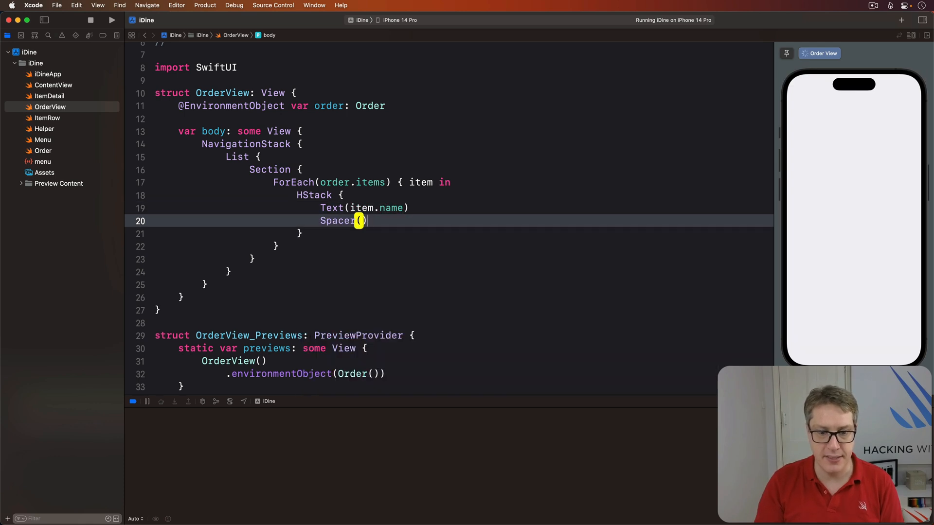
text(Text(")
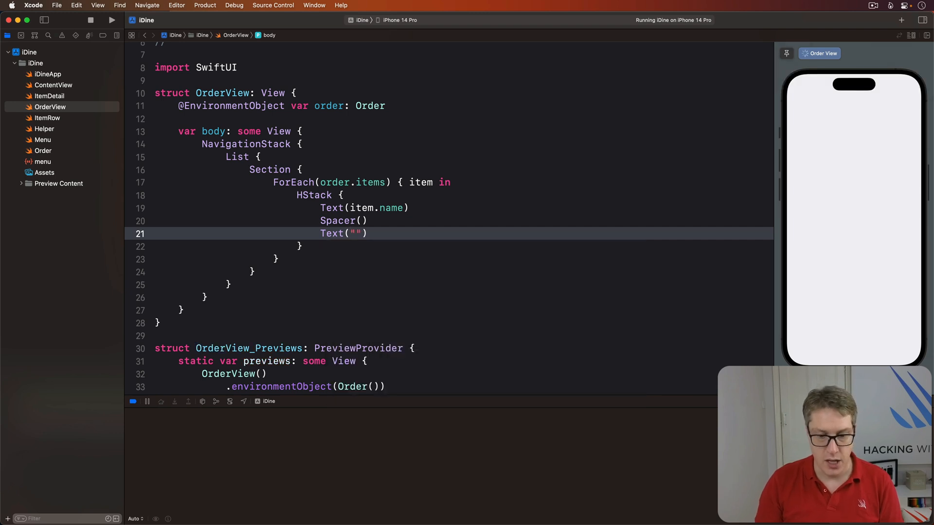
text($\(item))
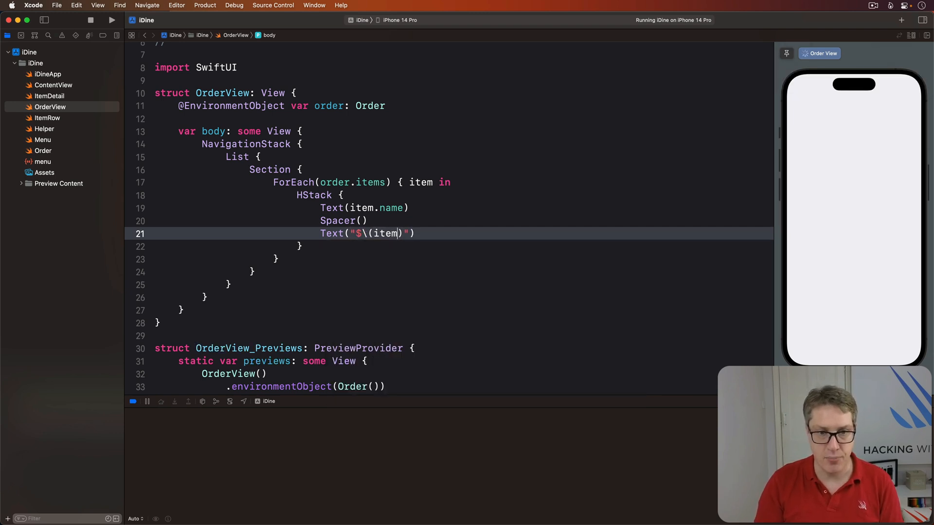
text(.price)
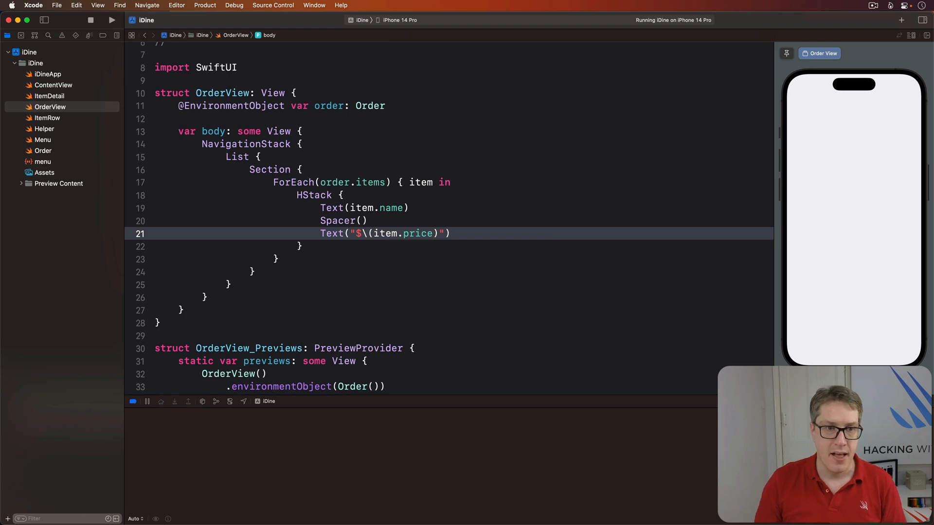
key(return)
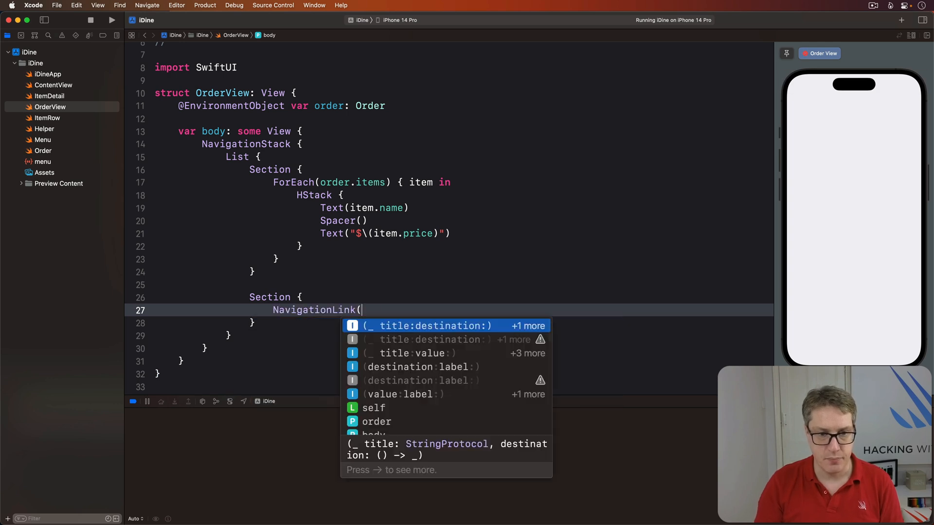
- Add NavigationLink("Place Order") to Check out and .navigationTitle("Order")
text("Place Order") {)
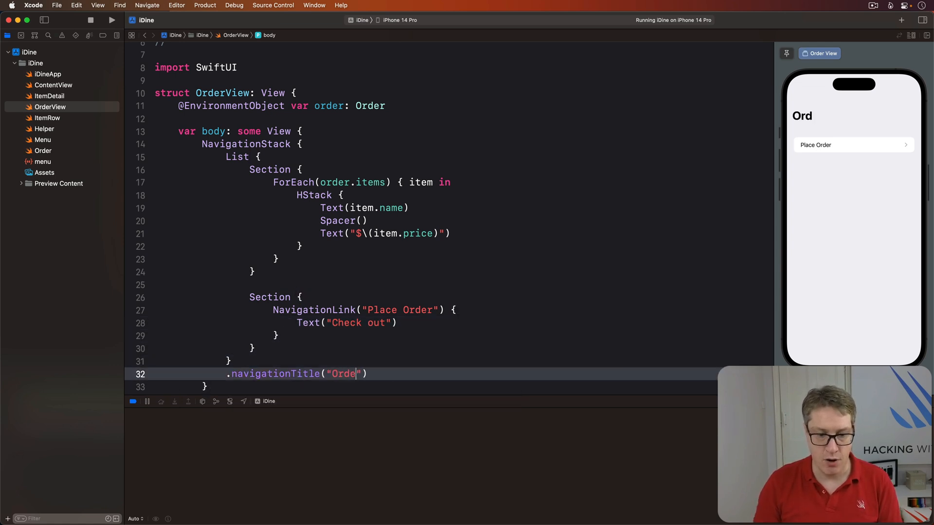
text(r)
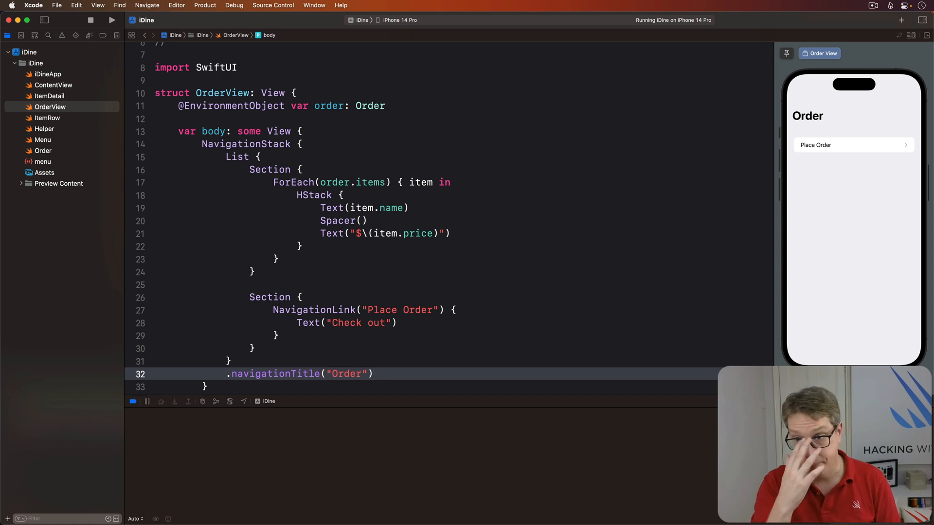